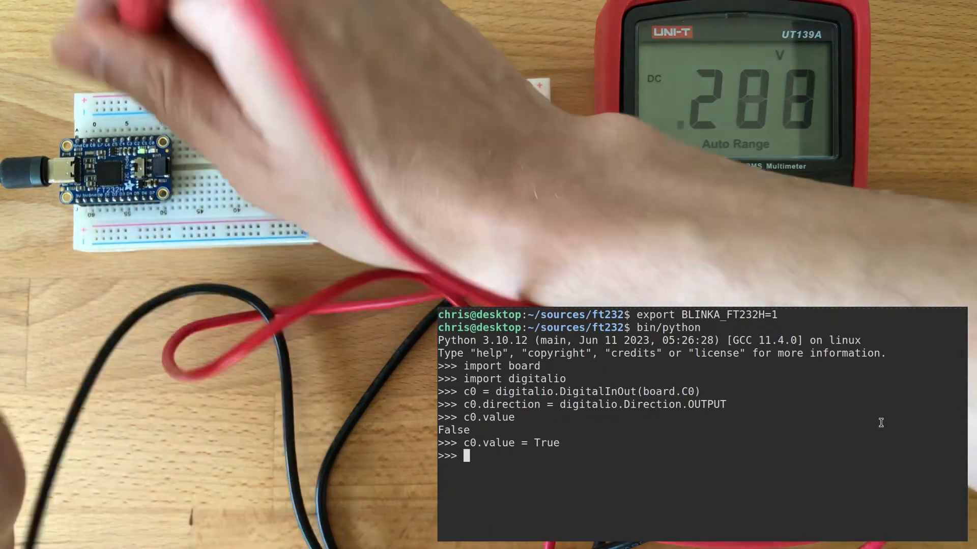
Step: Run c0.value = False to drive pin C0 low after the multimeter reading
type("c0.value = Tr")
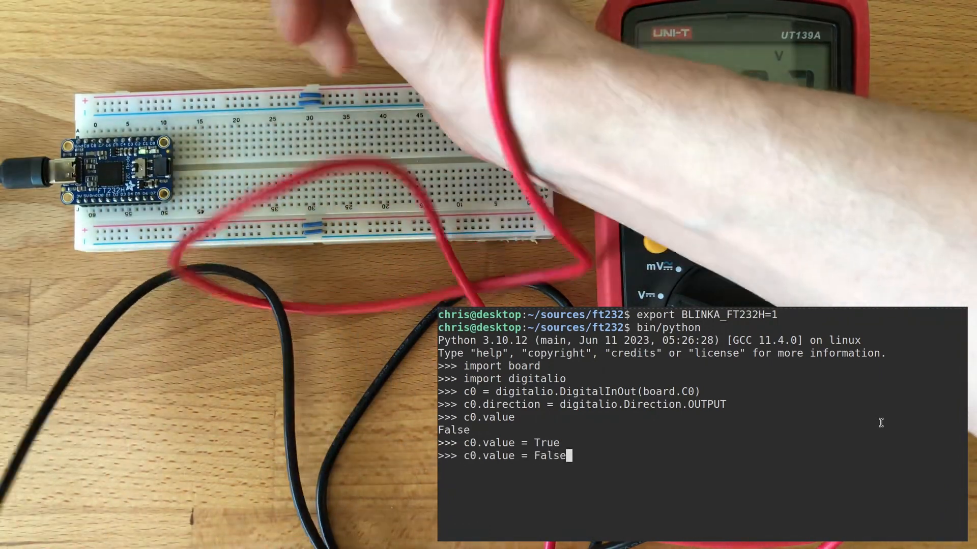
key("Return")
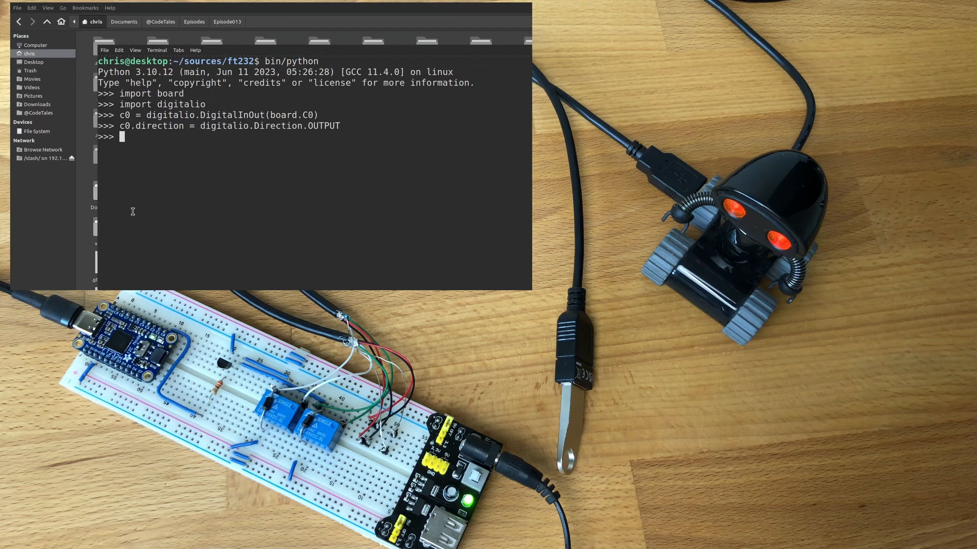
Step: Drive pin C0 high with c0.value = True, then low with c0.value = False, toggling the relay once
type("c0.value = True")
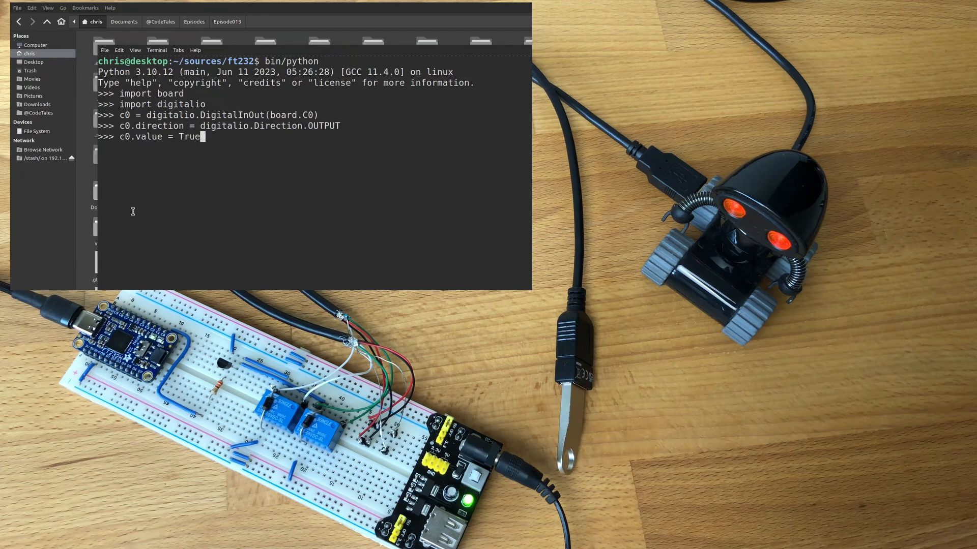
key("Return")
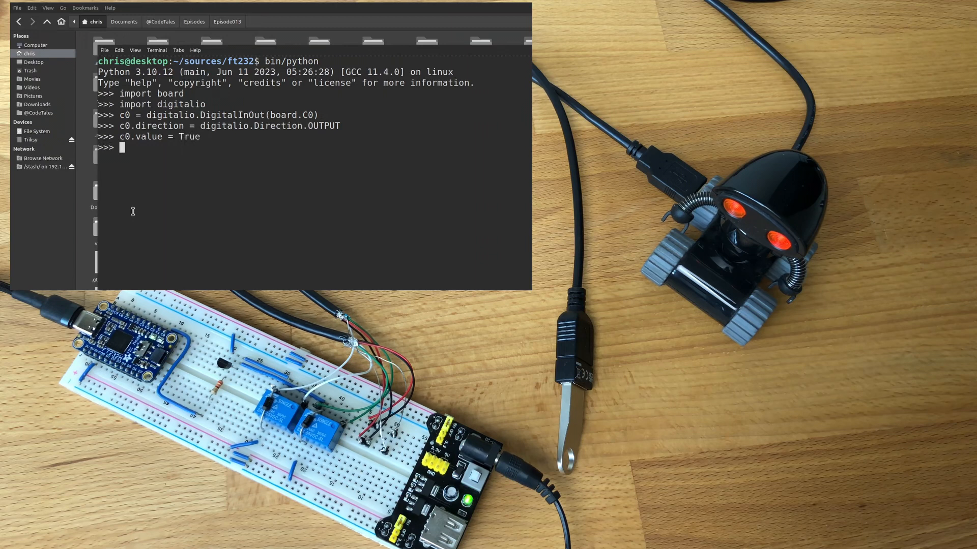
type("c0.value = Fal")
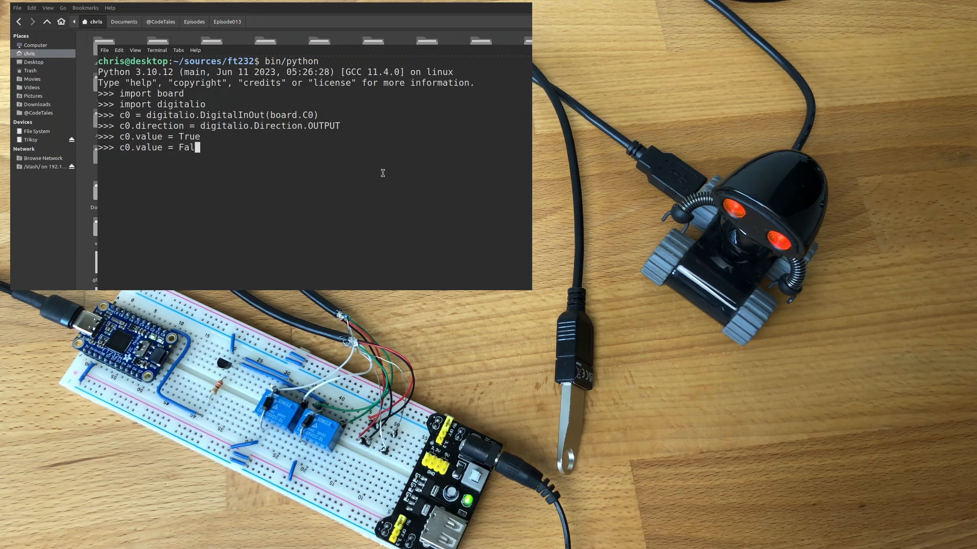
key("Return")
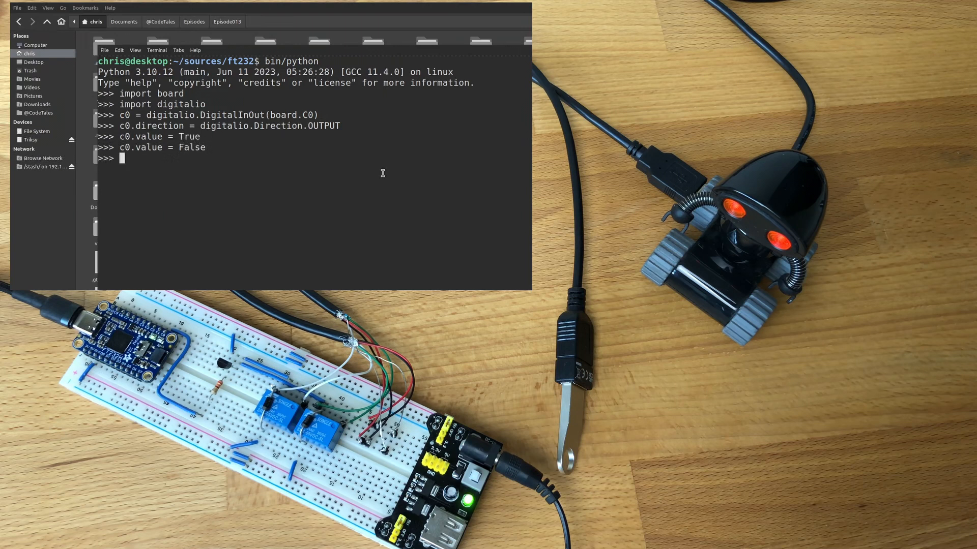